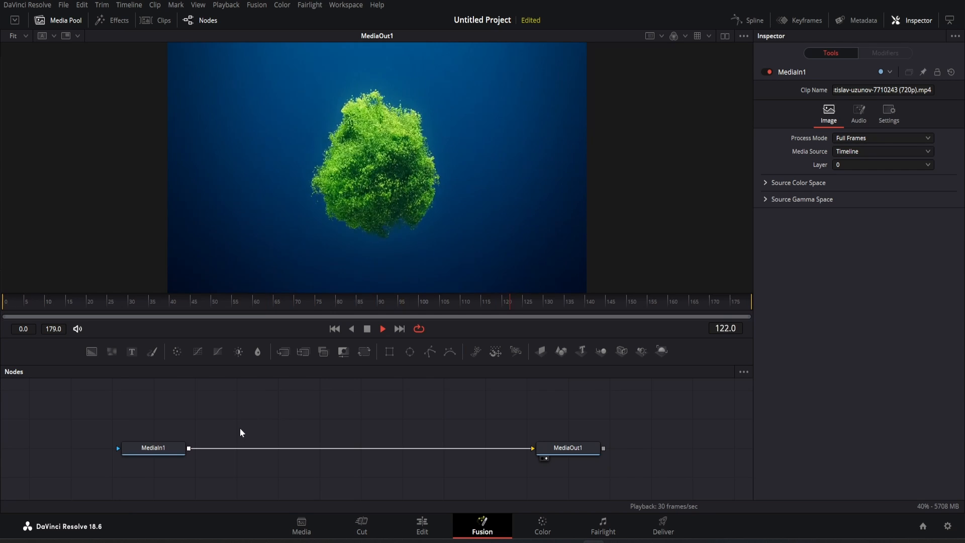
Add a SuperModulation node between MediaIn1 and MediaOut1 via the tool search.
type("supermod")
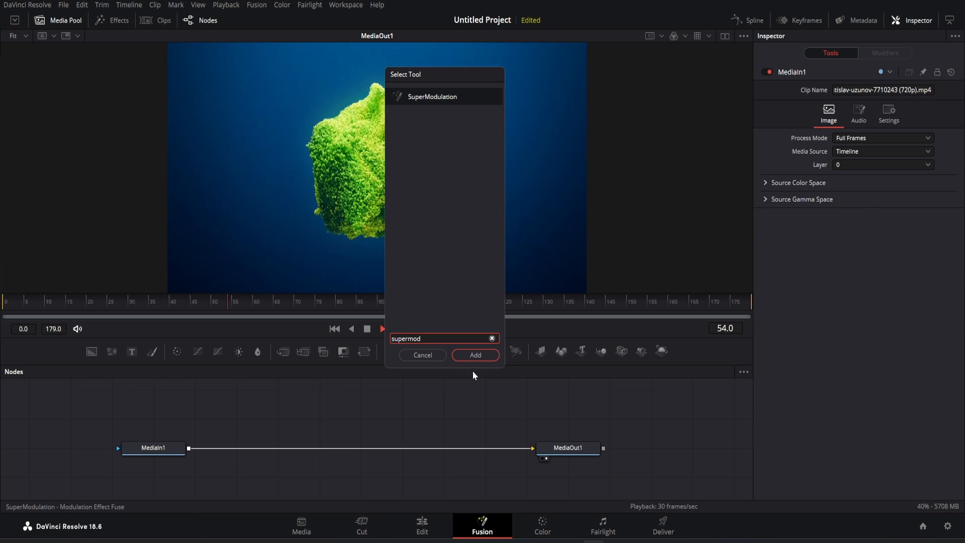
left_click(475, 355)
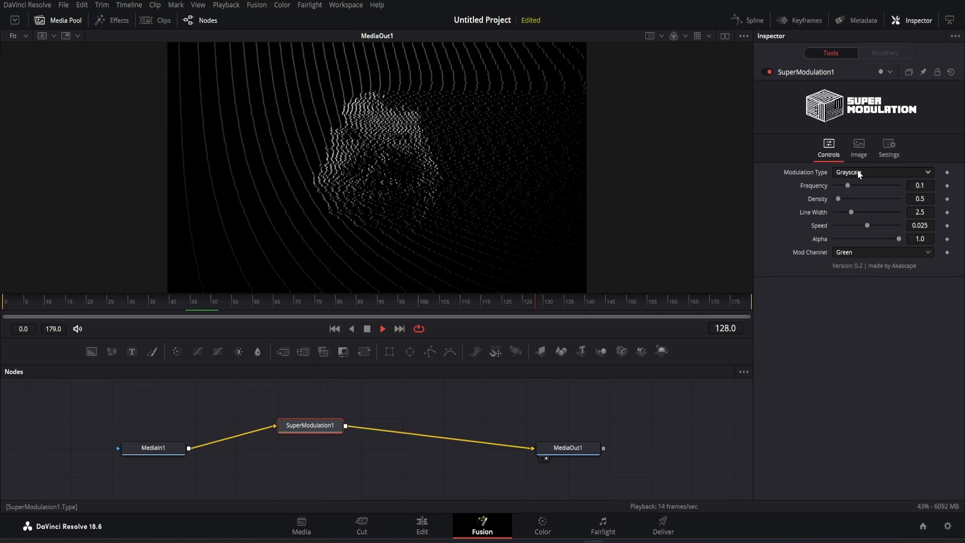
Set Modulation Type to Colored and raise density to ~1.5, line width to ~3.6 and speed slightly.
left_click(883, 172)
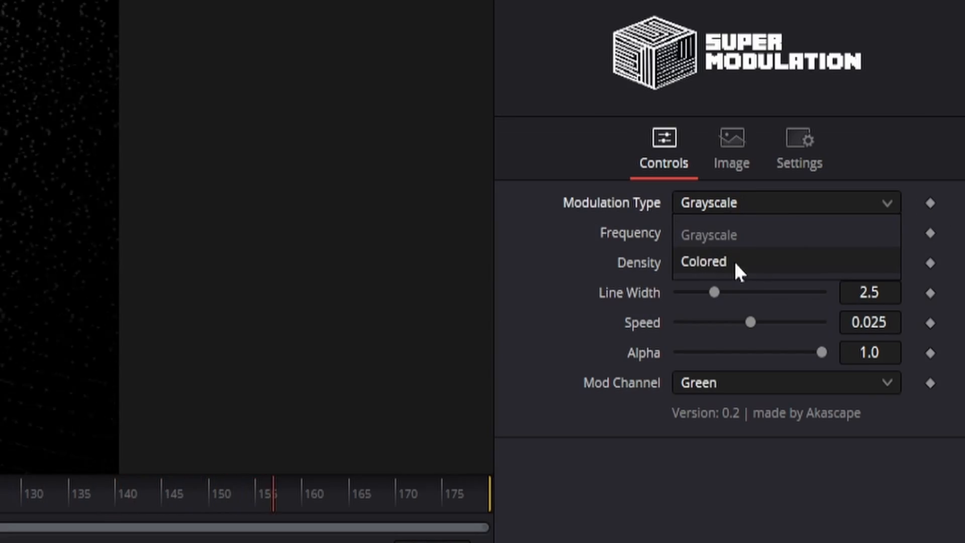
left_click(703, 261)
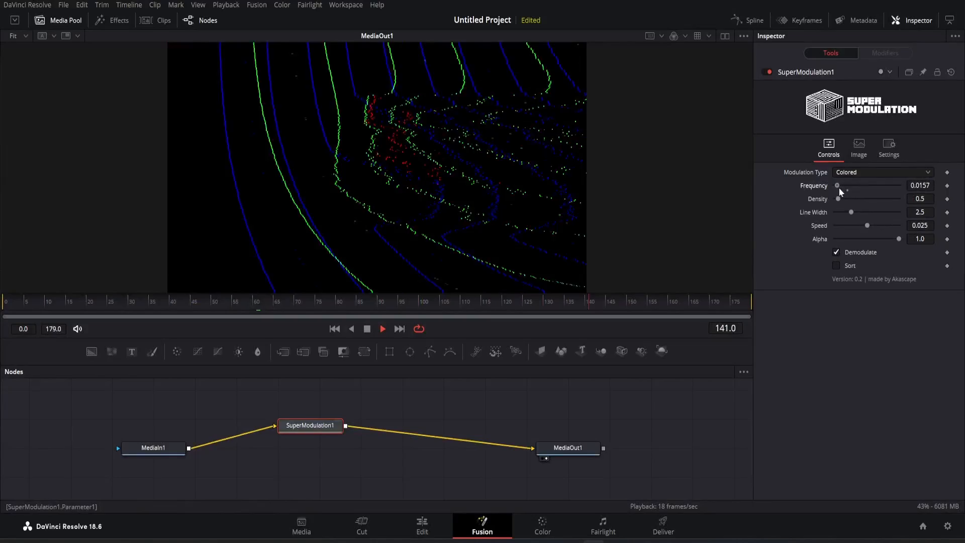
left_click(505, 339)
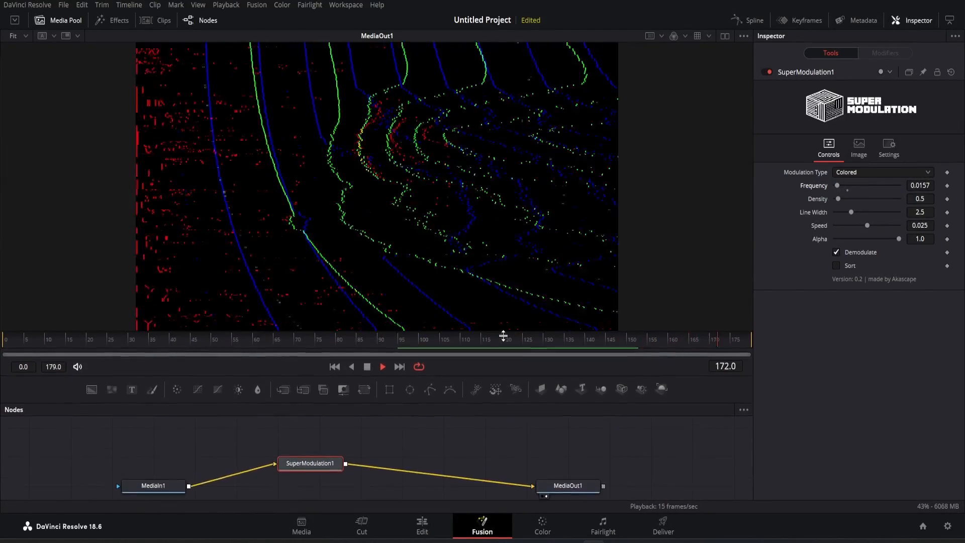
left_click(112, 338)
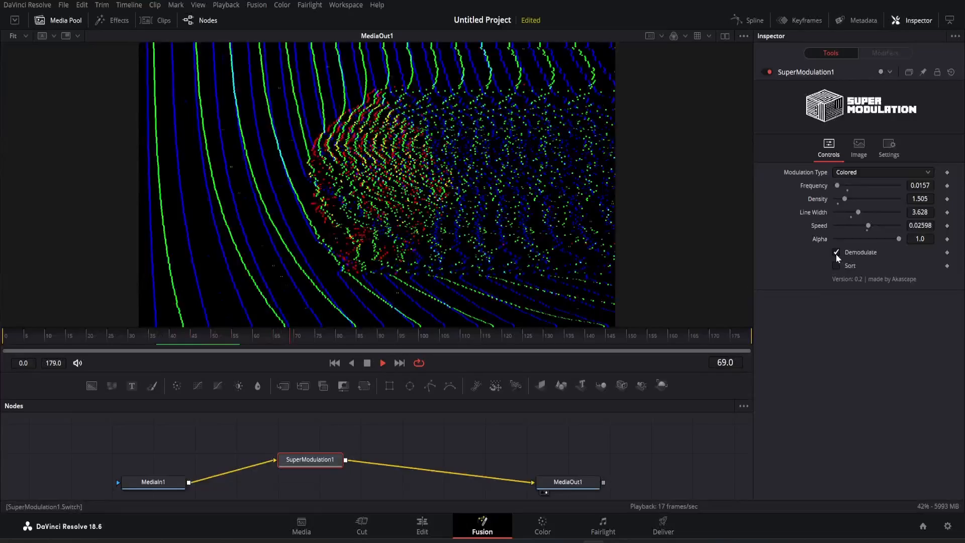
left_click(837, 251)
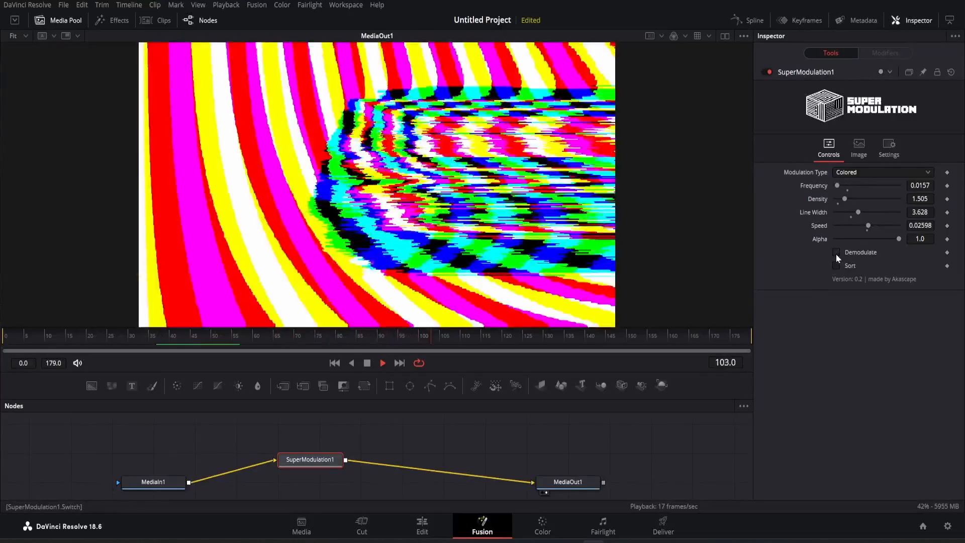
left_click(837, 266)
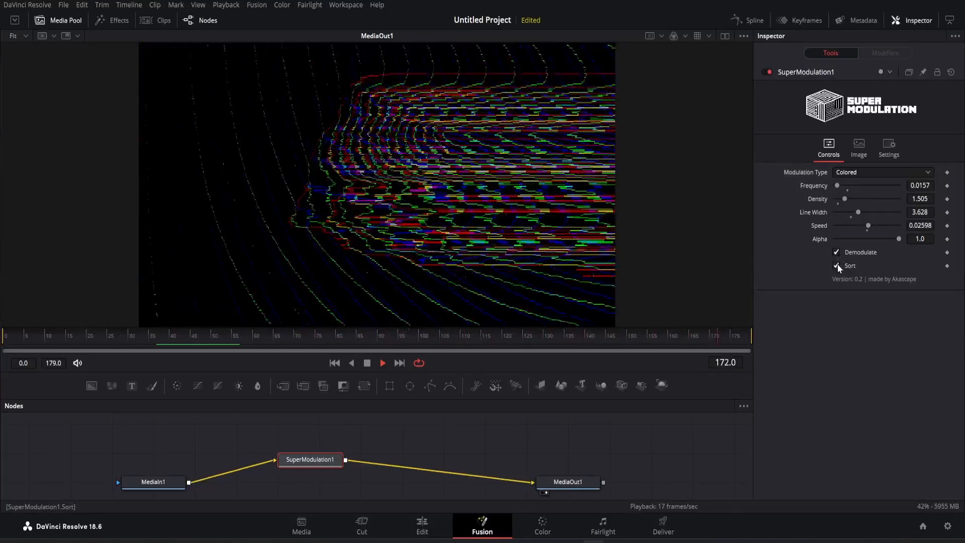
left_click(837, 265)
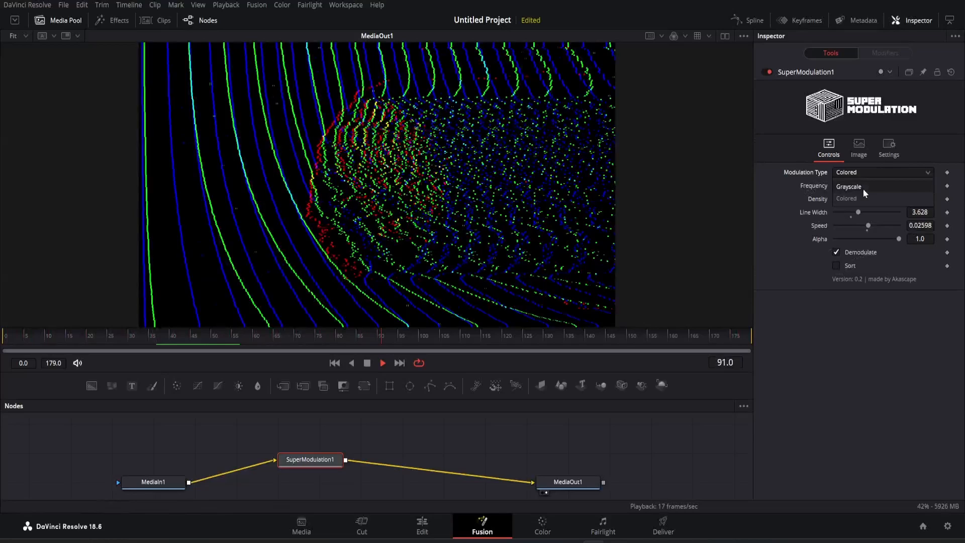
Set Modulation Type back to Grayscale and merge a new Text+ node over MediaIn1 ahead of SuperModulation1.
left_click(849, 187)
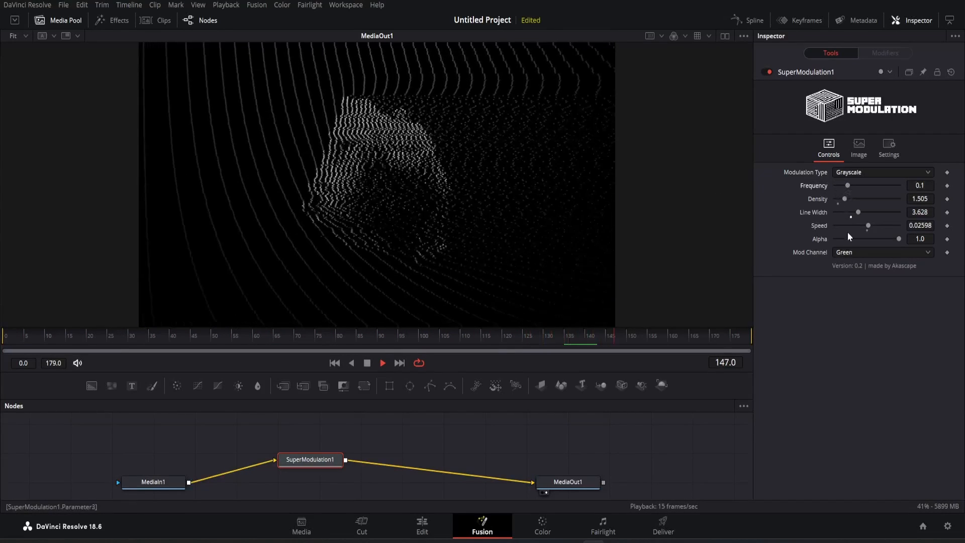
left_click(882, 251)
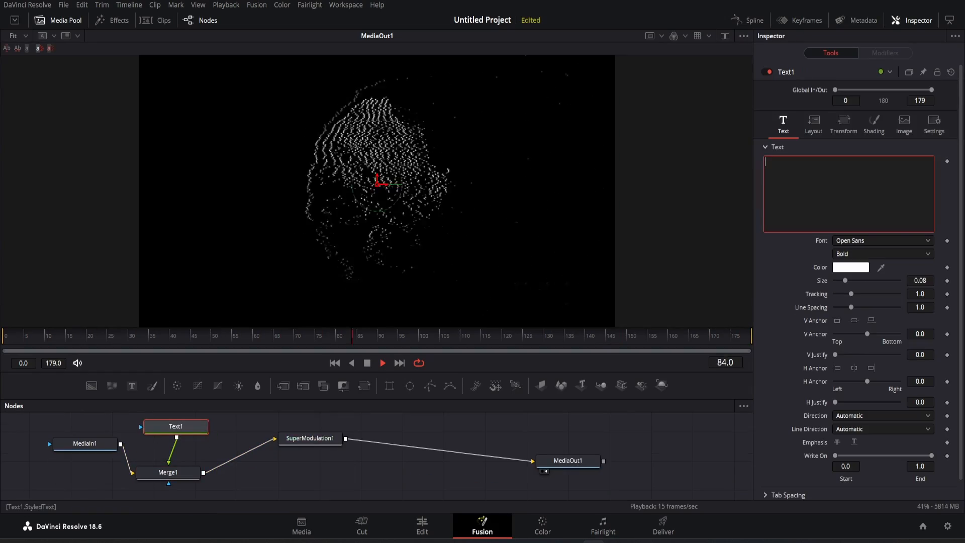
Make Text1 read XYZ at a larger size and set SuperModulation1 to modulate the Red channel at higher frequency.
type("XYZ")
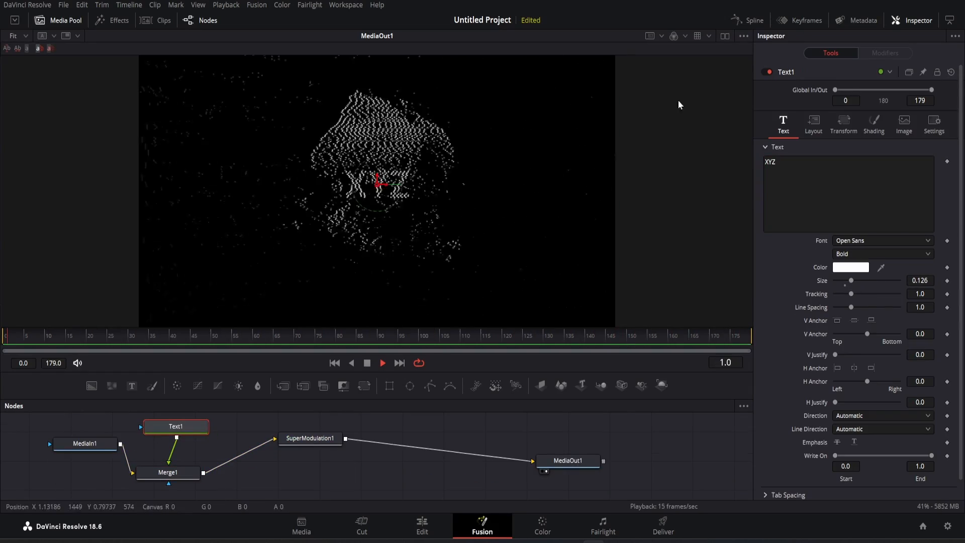
left_click(311, 438)
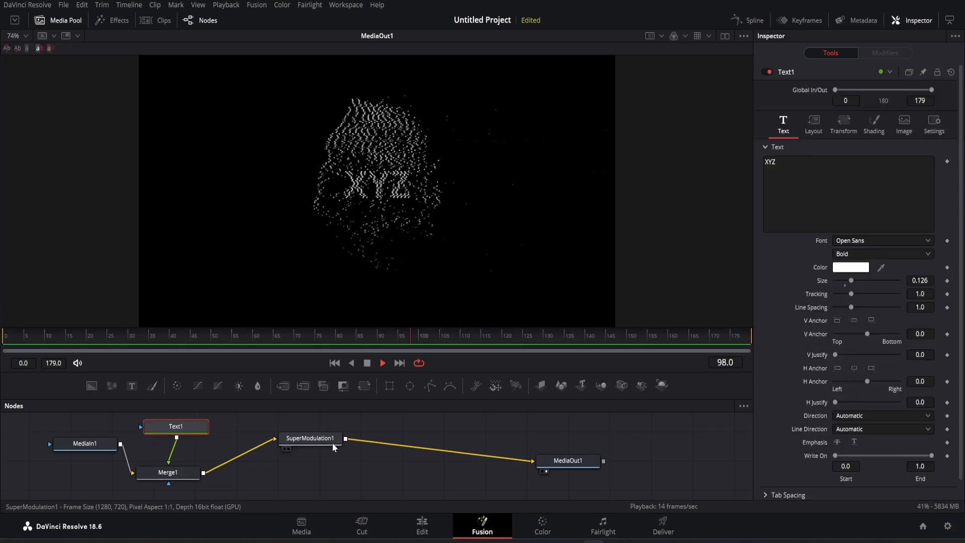
left_click(311, 439)
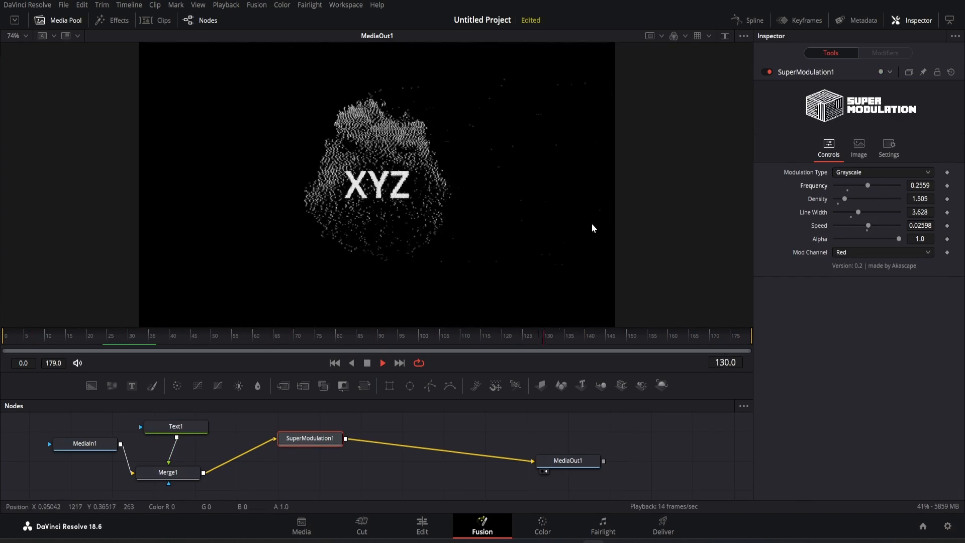
left_click(882, 172)
type("delt")
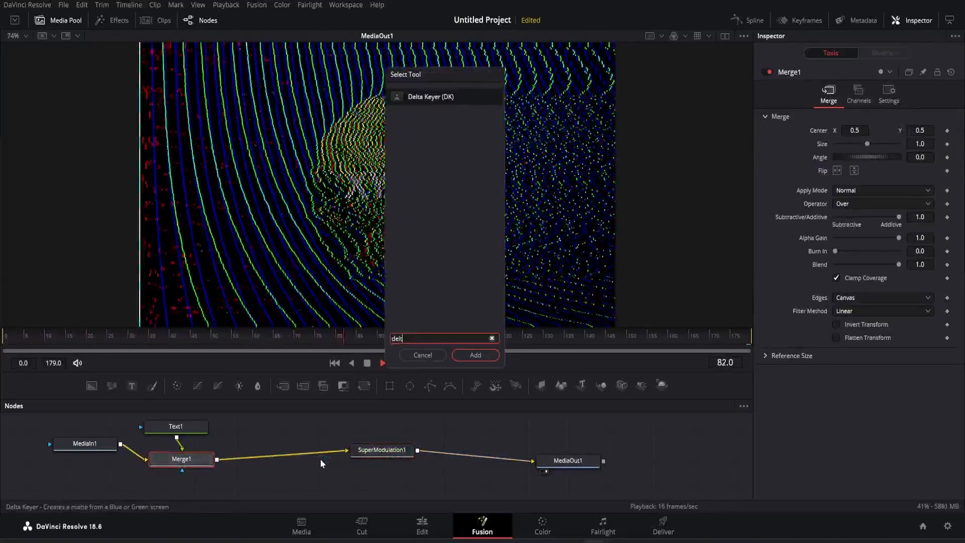
Insert a Delta Keyer after Merge1 and sample the blue background as its key colour.
left_click(474, 355)
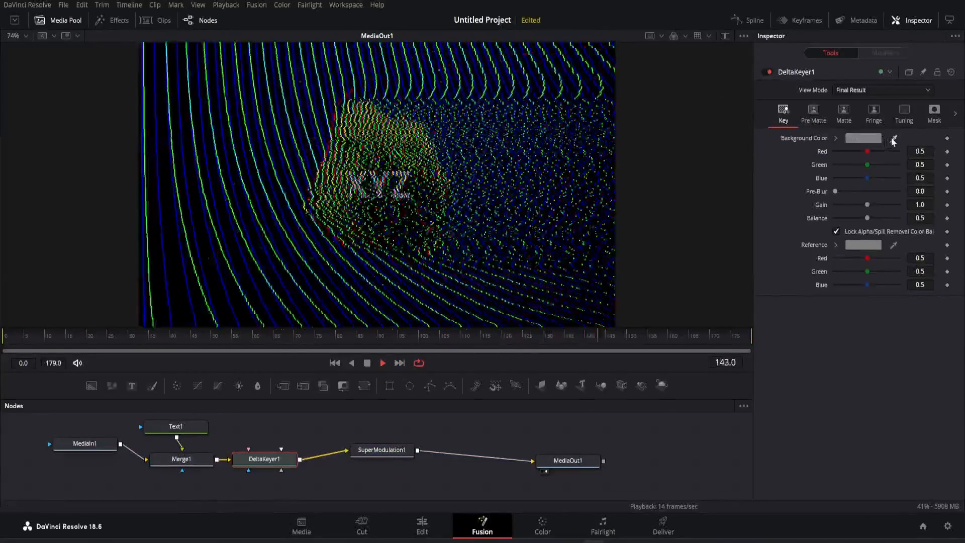
left_click(893, 137)
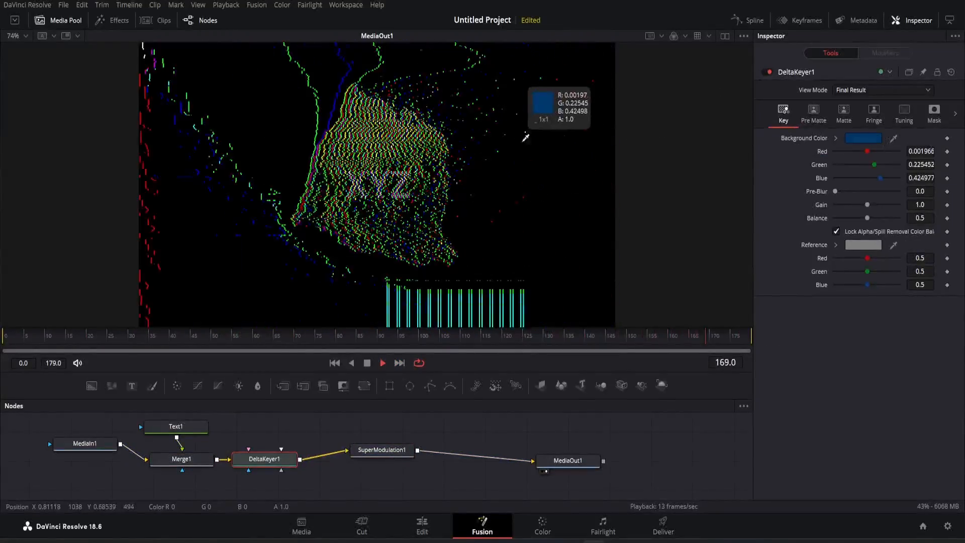
left_click(44, 336)
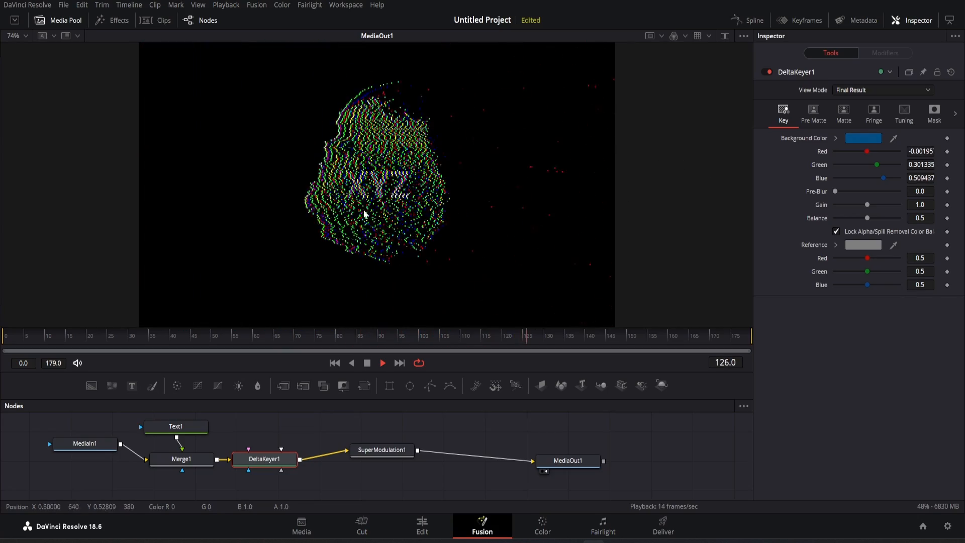
left_click(382, 450)
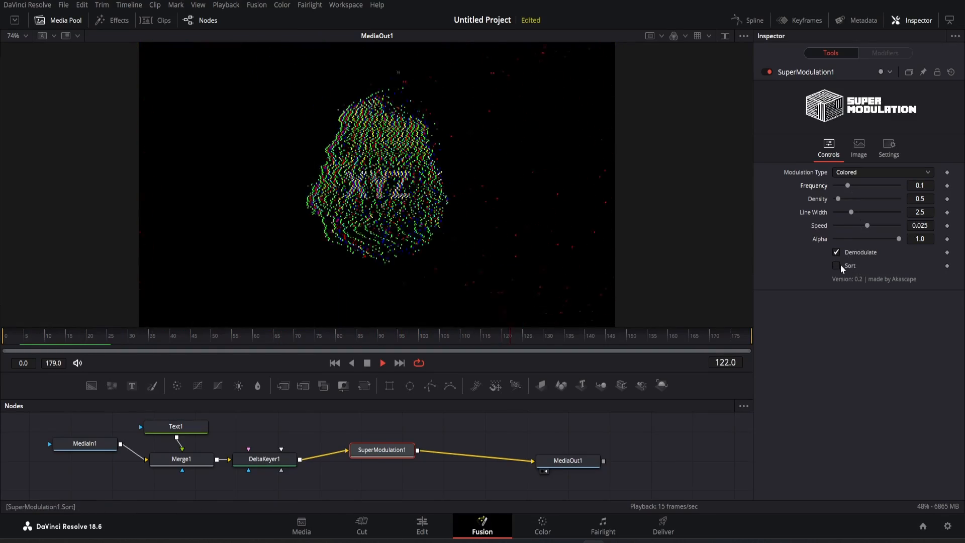
left_click(837, 265)
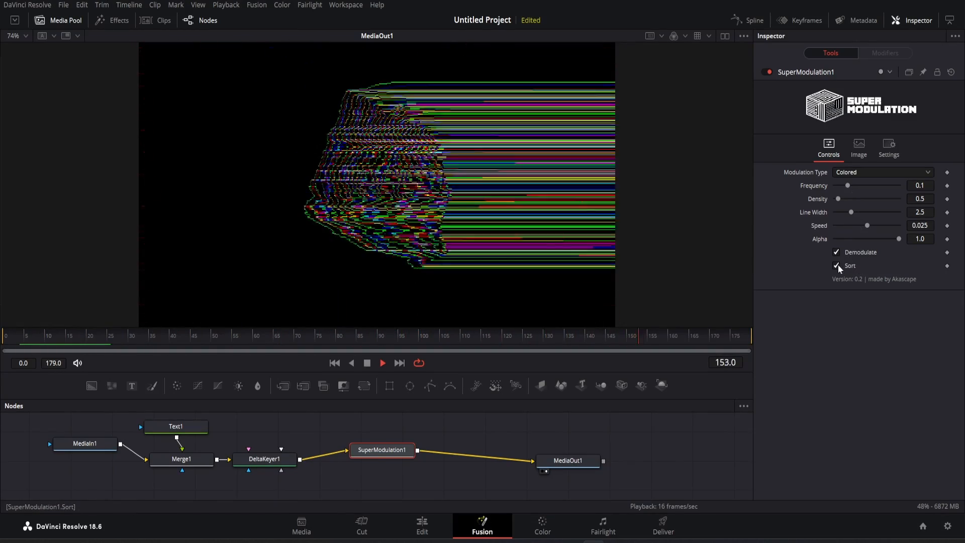
left_click(837, 252)
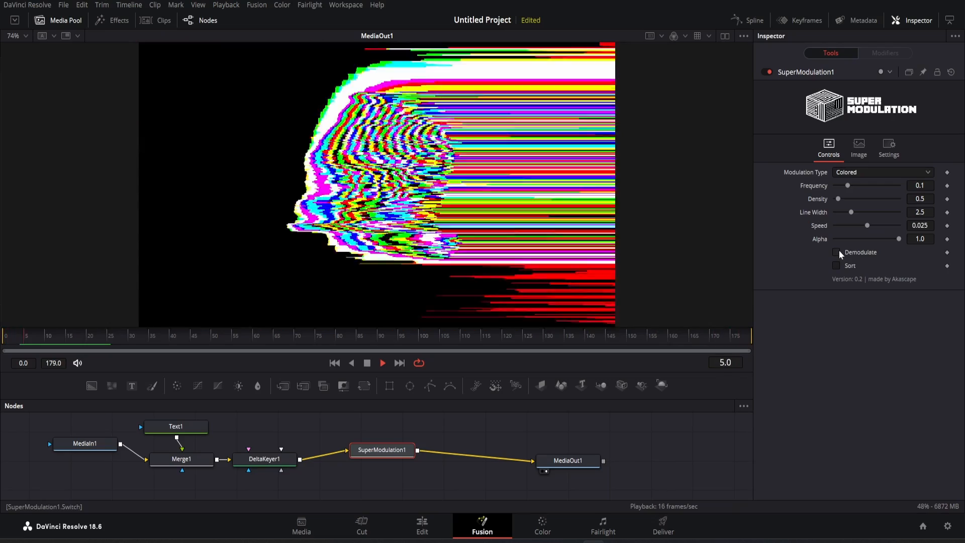
left_click(837, 251)
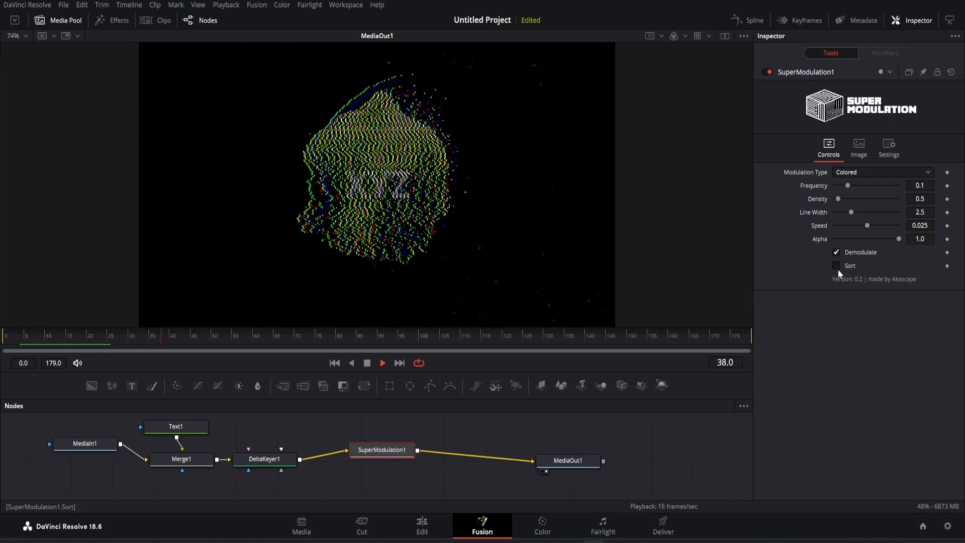